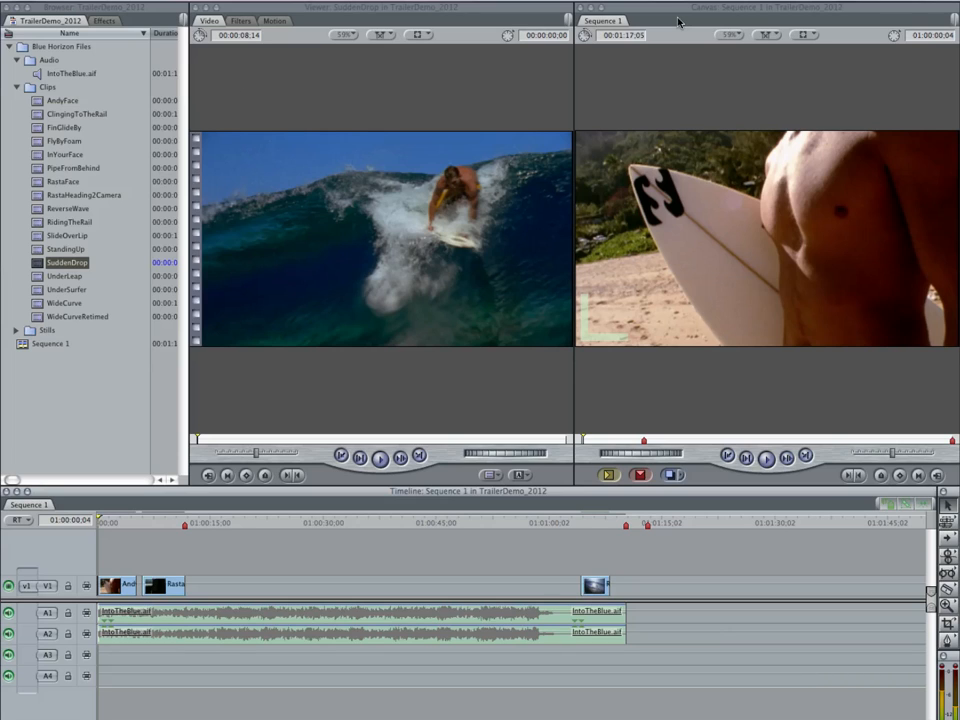
{"action": "mouse_move", "coordinate": [296, 266]}
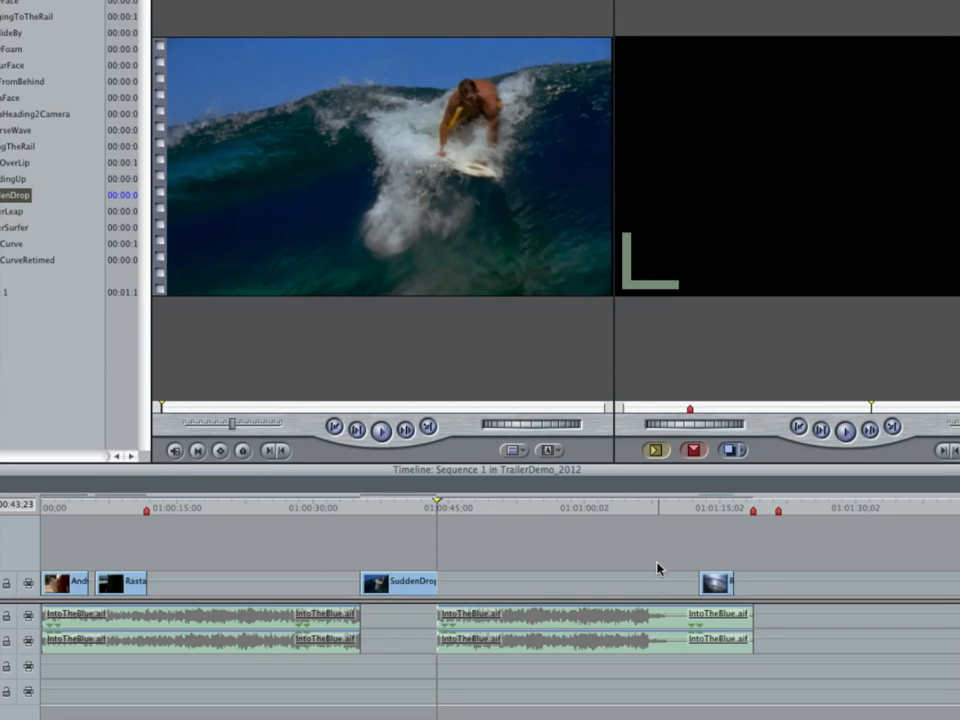
{"action": "mouse_move", "coordinate": [748, 608]}
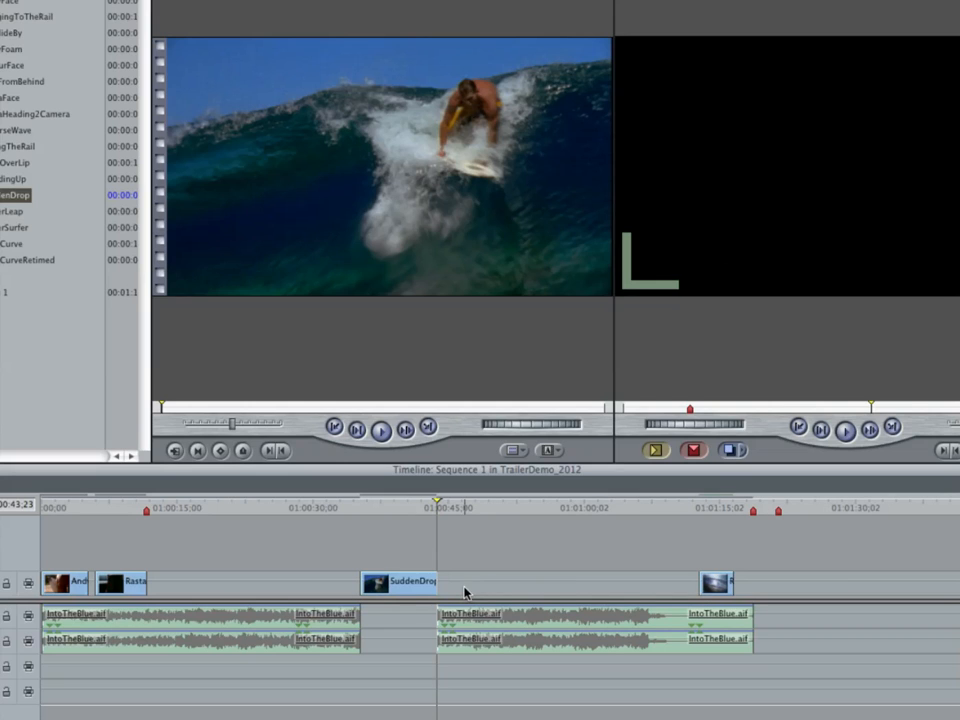
Select the music section that follows the inserted SuddenDrop clip
{"action": "left_click", "coordinate": [590, 620]}
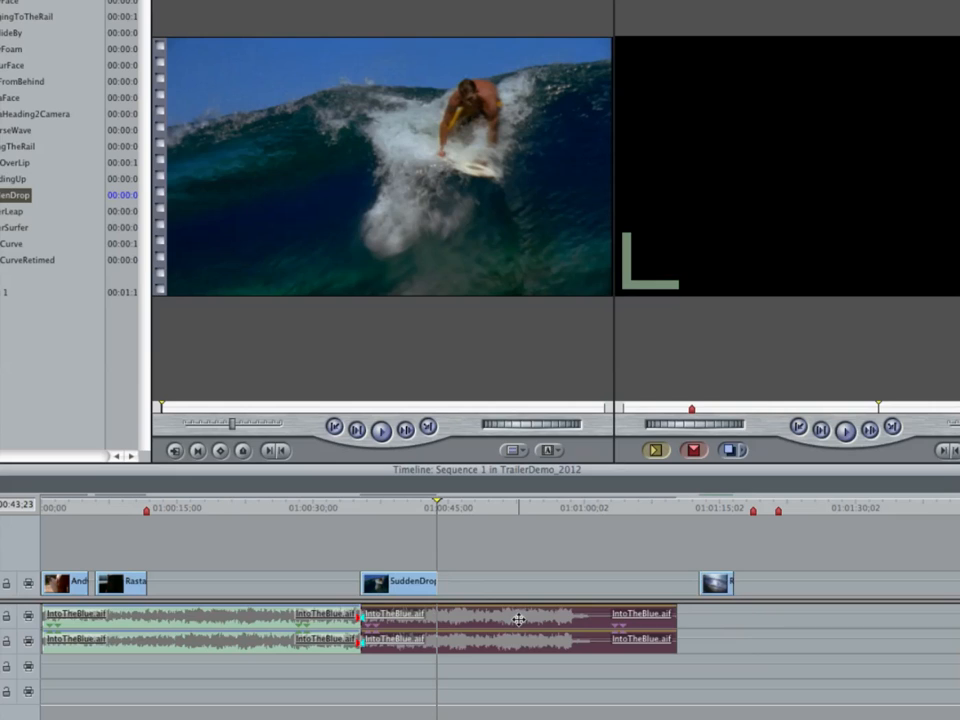
{"action": "mouse_move", "coordinate": [682, 584]}
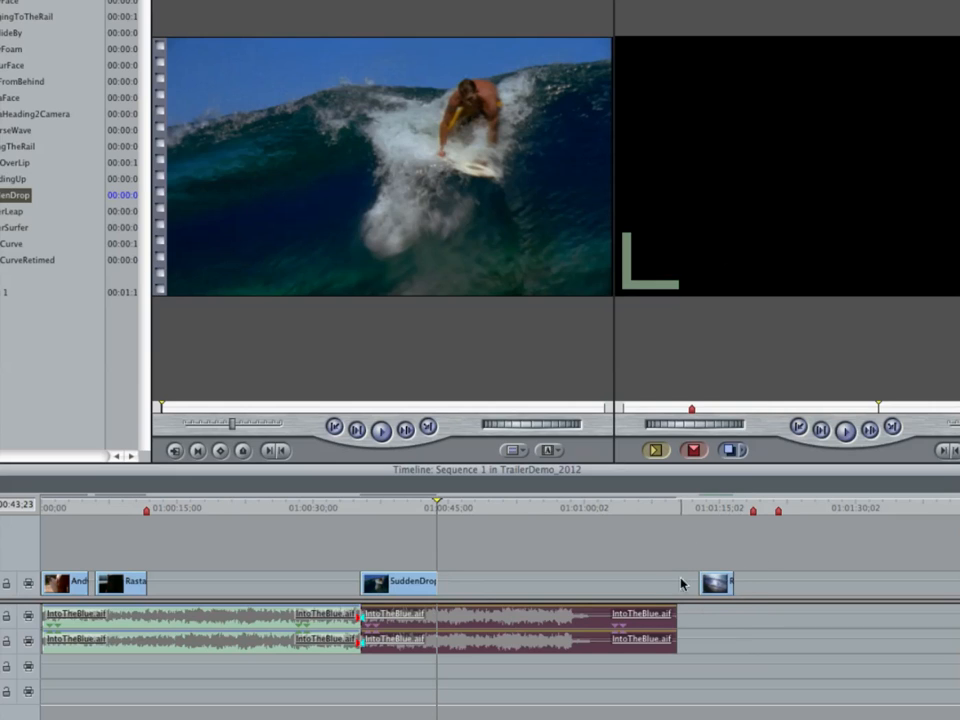
{"action": "mouse_move", "coordinate": [748, 584]}
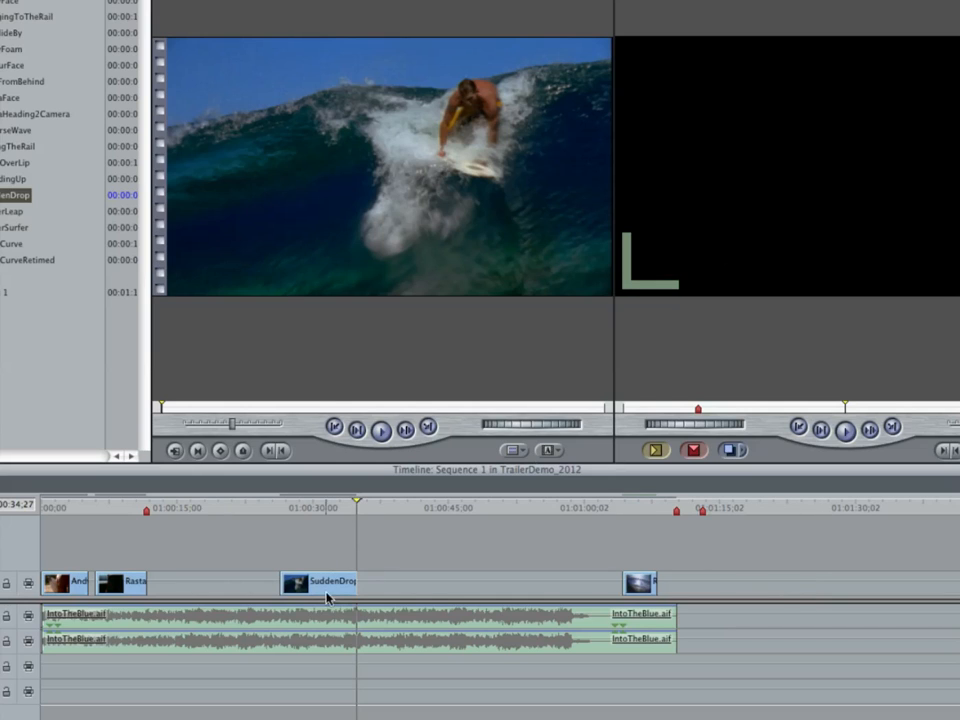
{"action": "mouse_move", "coordinate": [588, 558]}
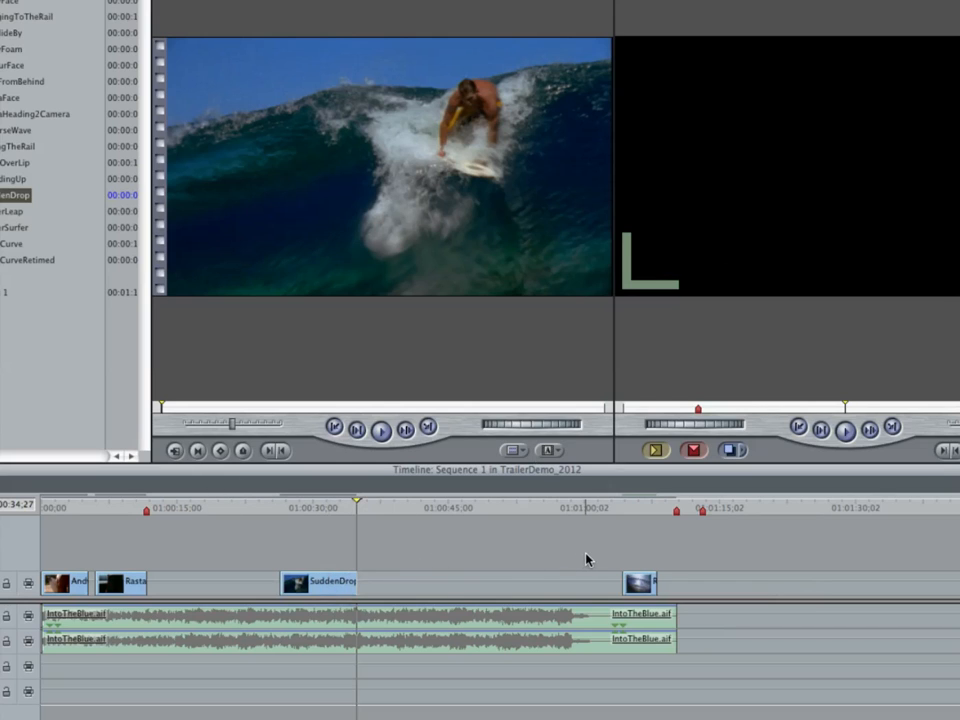
{"action": "mouse_move", "coordinate": [364, 350]}
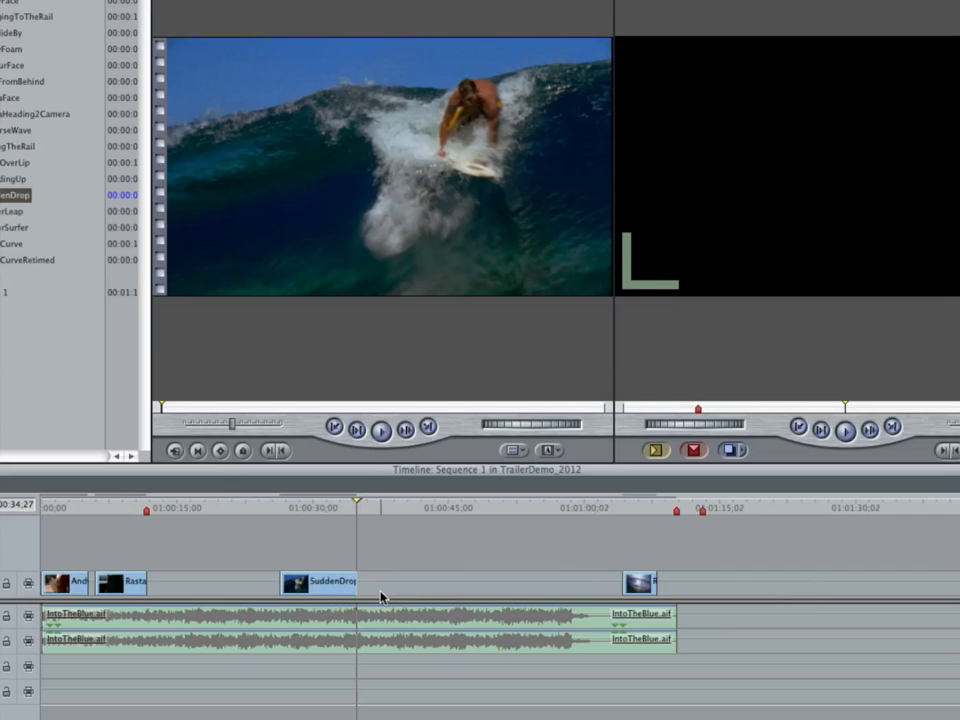
{"action": "mouse_move", "coordinate": [866, 544]}
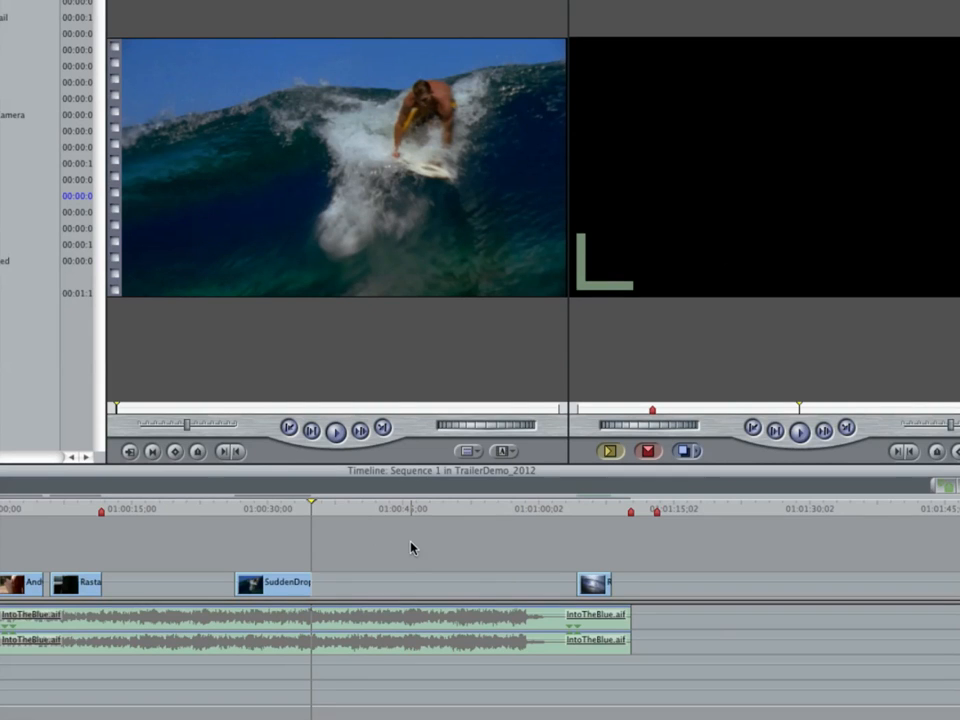
{"action": "mouse_move", "coordinate": [424, 544]}
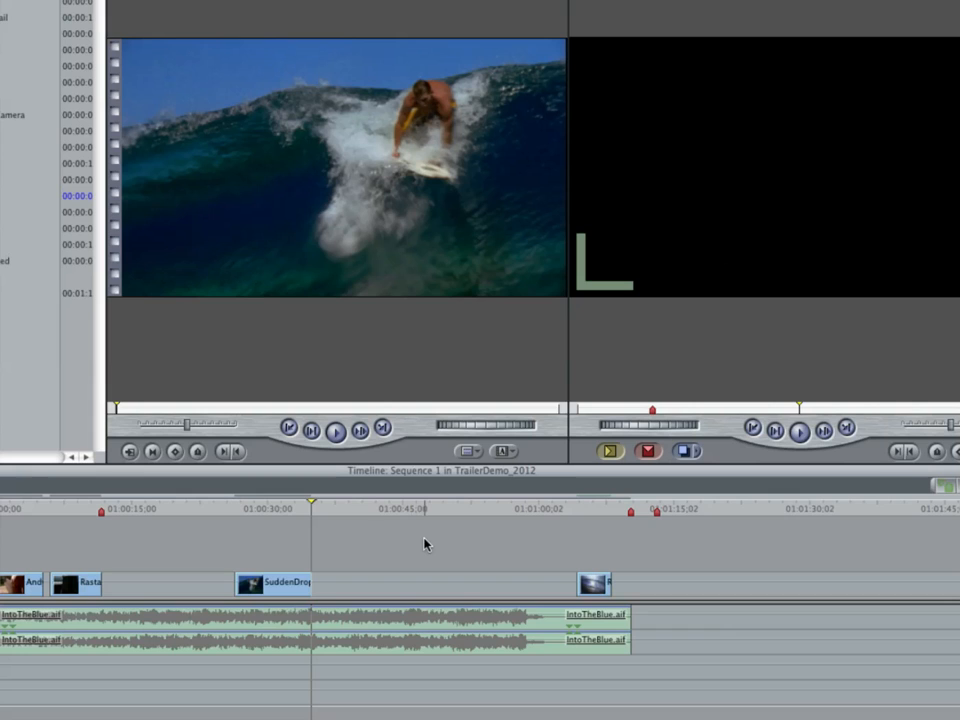
{"action": "left_click", "coordinate": [272, 584]}
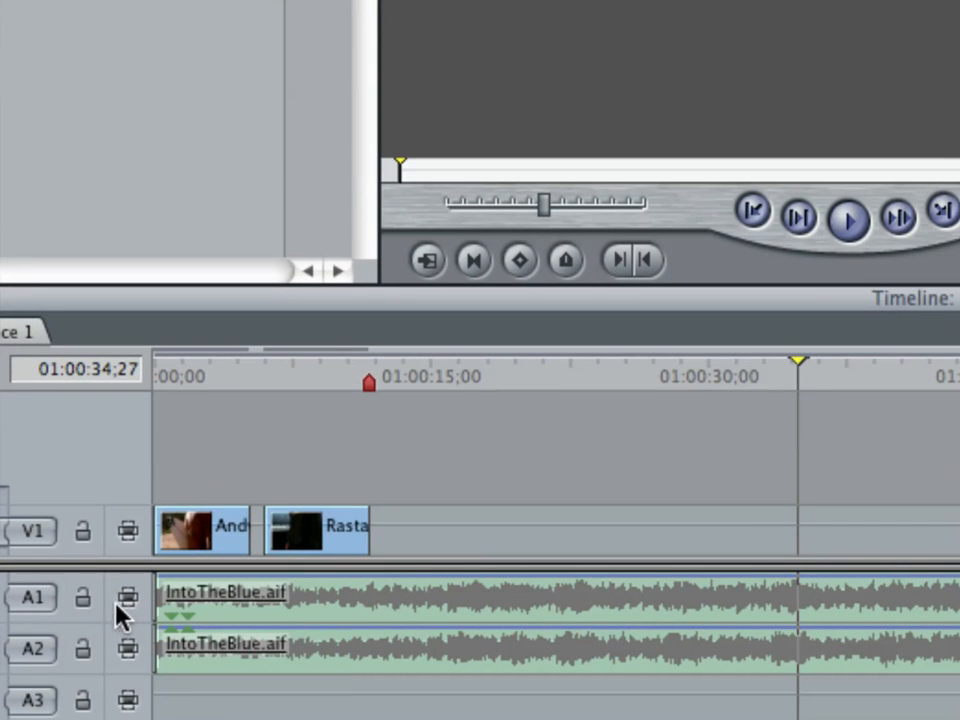
{"action": "mouse_move", "coordinate": [96, 660]}
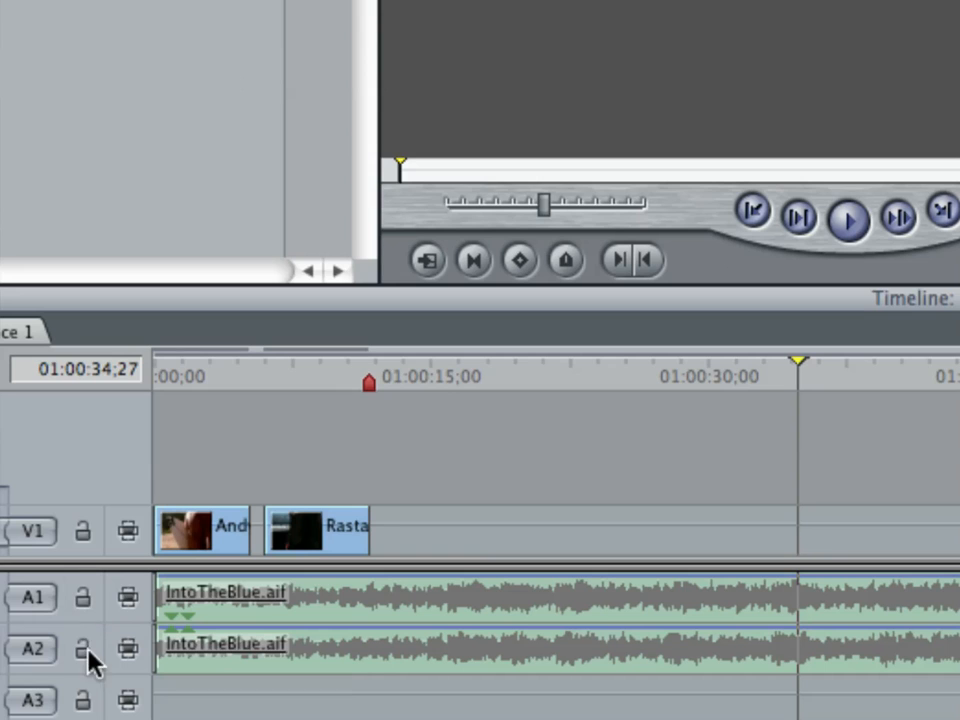
{"action": "mouse_move", "coordinate": [84, 598]}
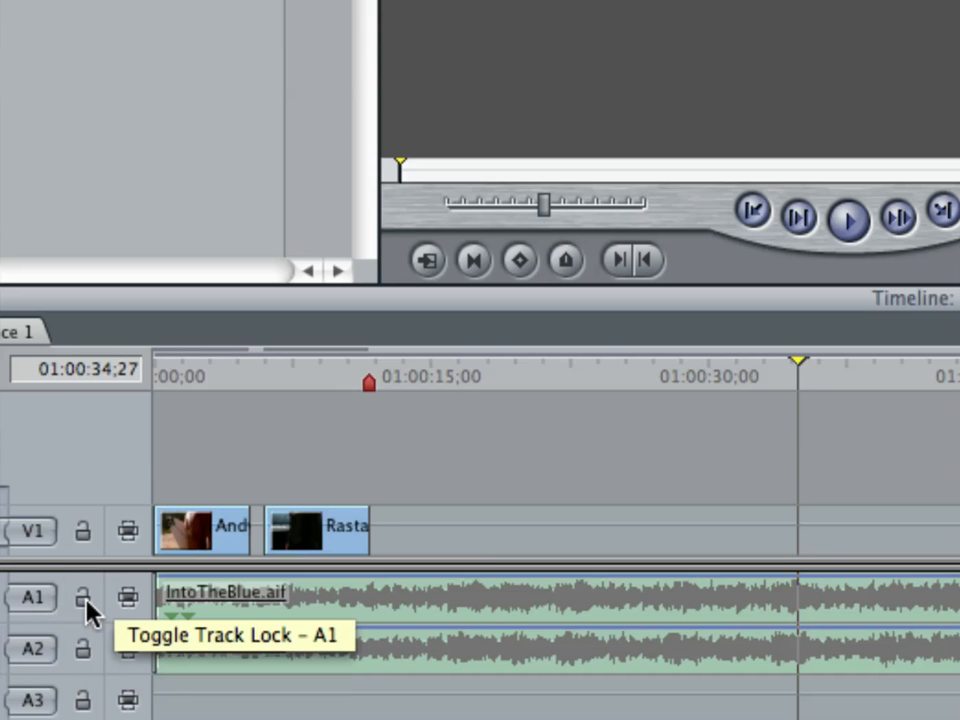
Lock the A1/A2 music tracks so the soundtrack is protected from edits
{"action": "left_click", "coordinate": [82, 596]}
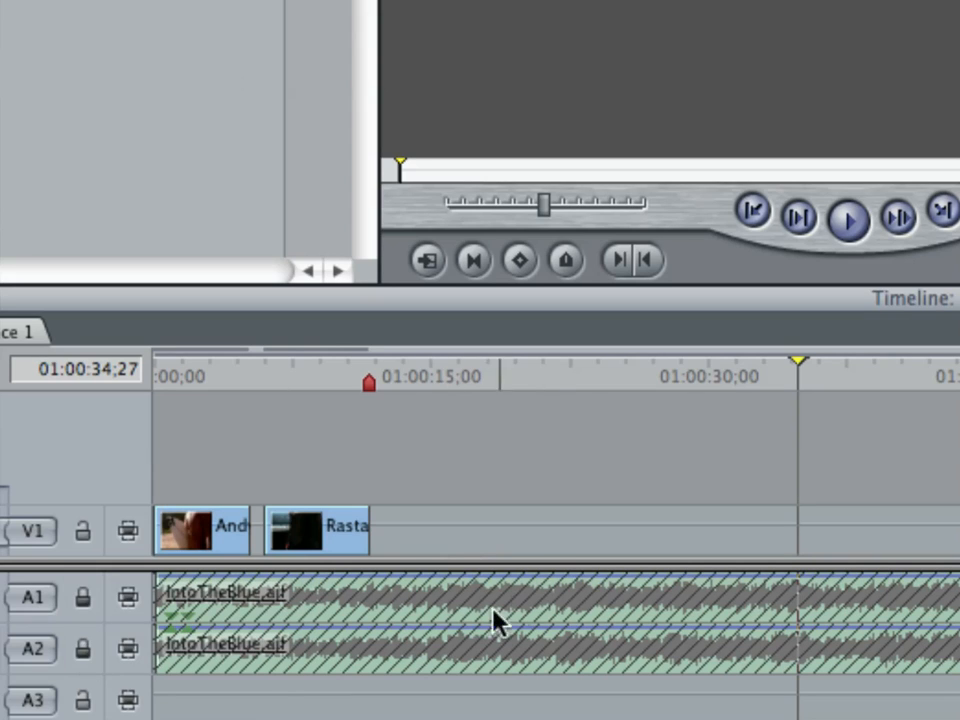
{"action": "mouse_move", "coordinate": [550, 604]}
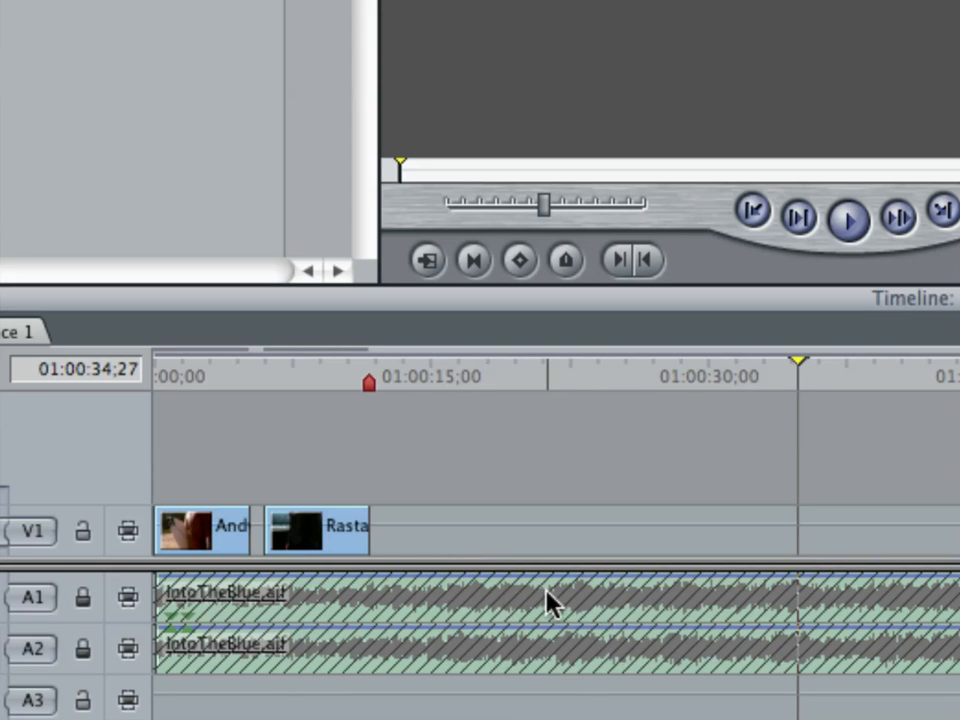
{"action": "mouse_move", "coordinate": [780, 610]}
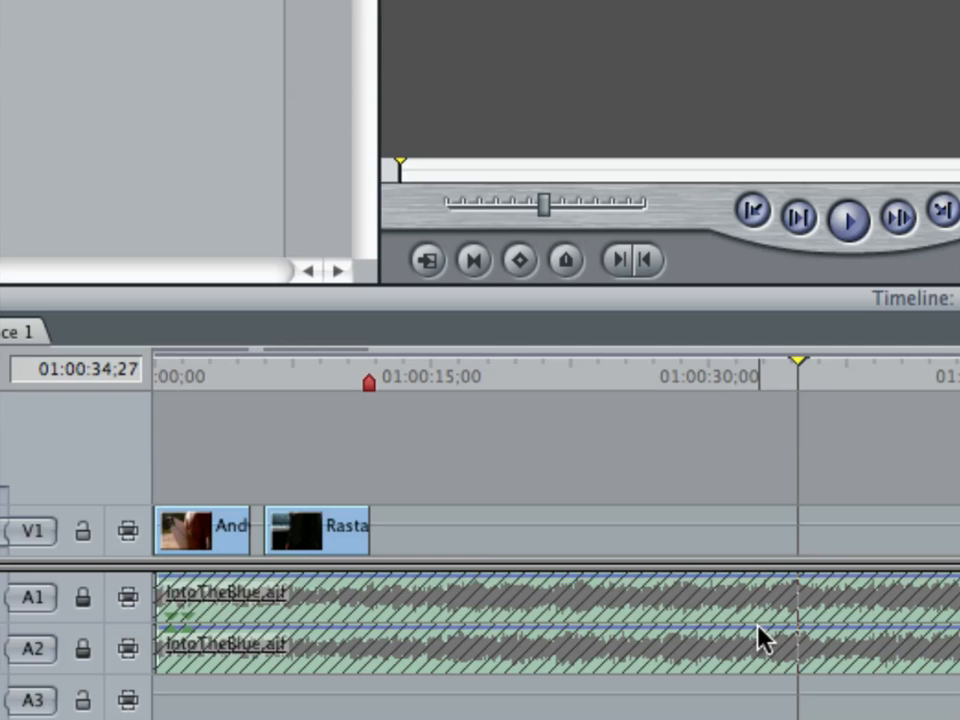
{"action": "mouse_move", "coordinate": [720, 636]}
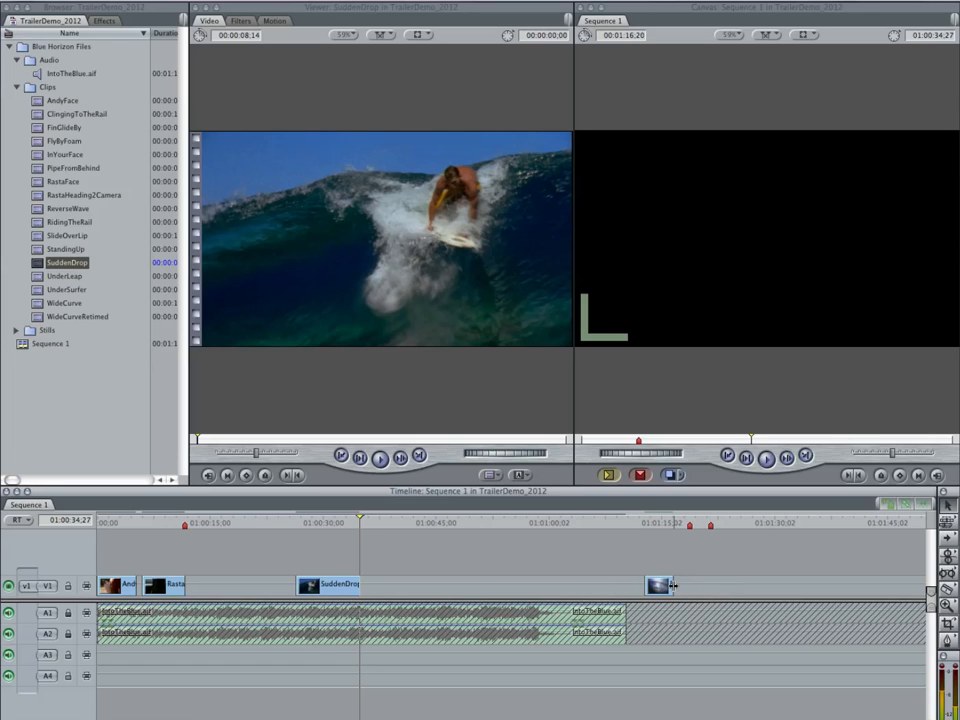
{"action": "mouse_move", "coordinate": [456, 538]}
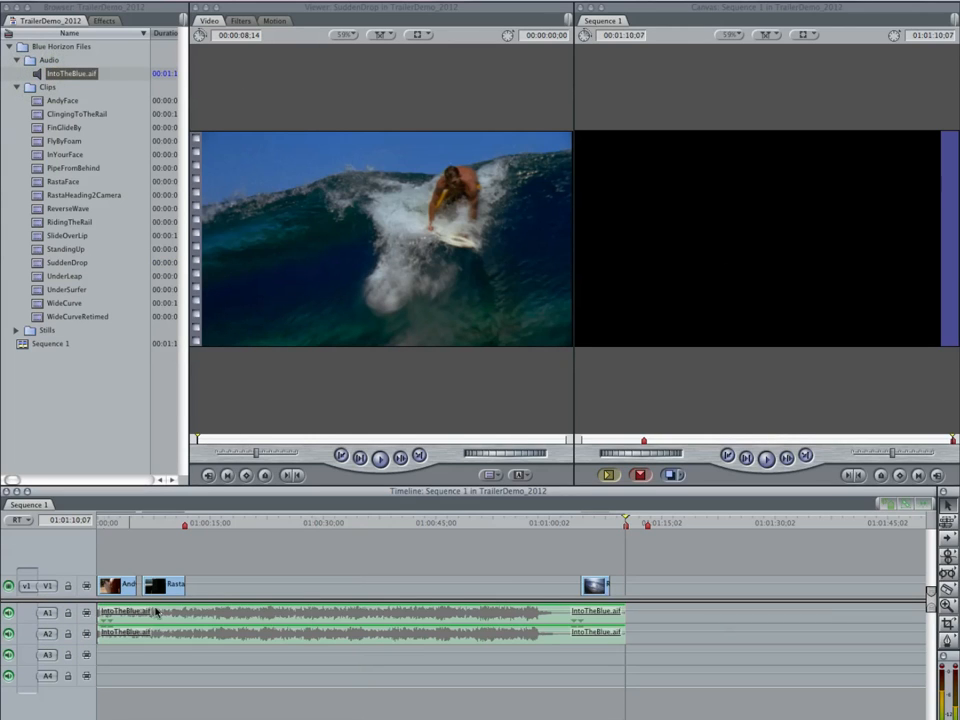
{"action": "mouse_move", "coordinate": [504, 572]}
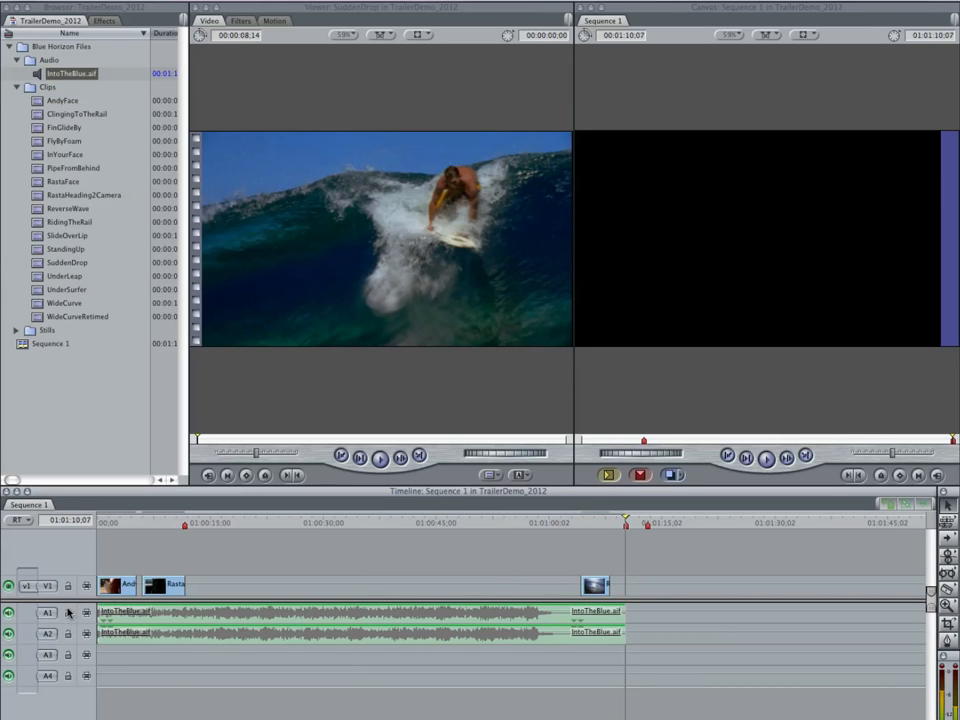
Relock the A1 audio track and park the playhead on the laughing surfer shot
{"action": "left_click", "coordinate": [70, 632]}
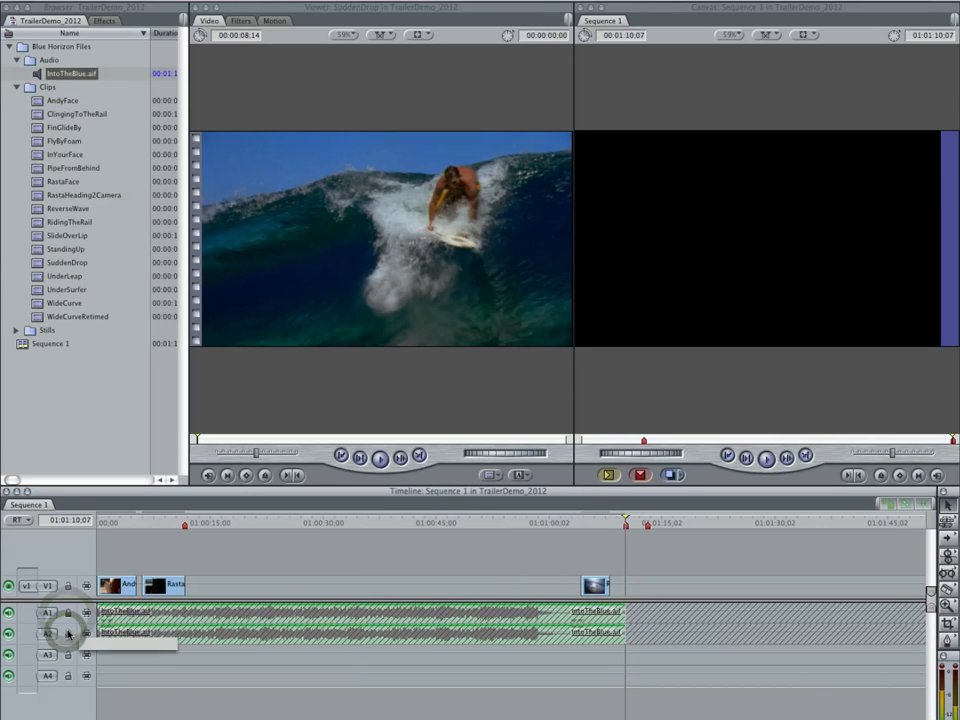
{"action": "mouse_move", "coordinate": [68, 634]}
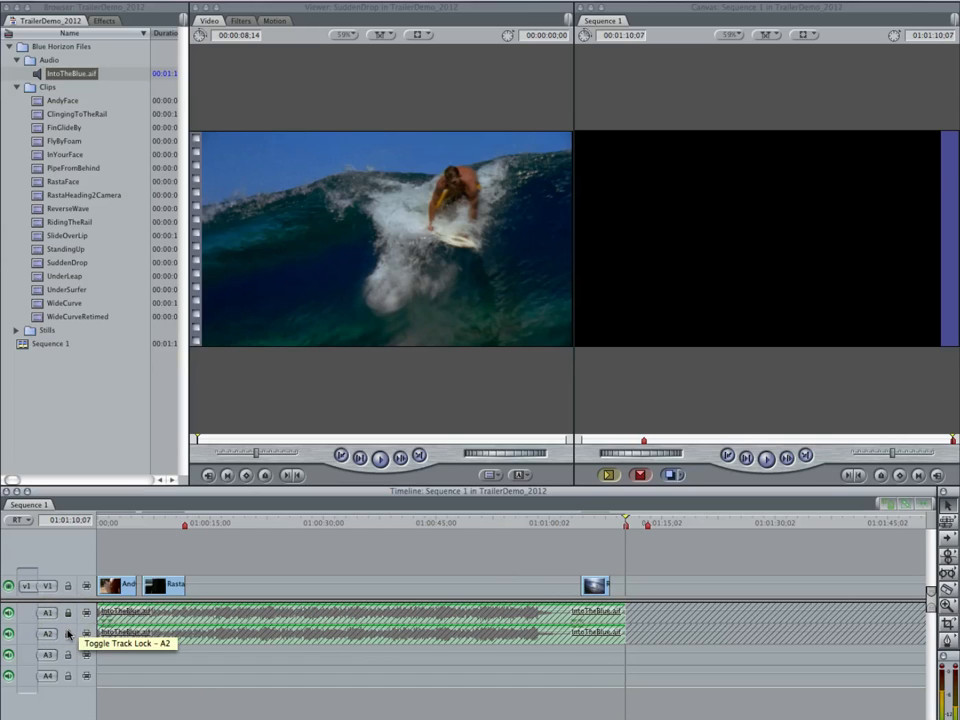
{"action": "mouse_move", "coordinate": [856, 284]}
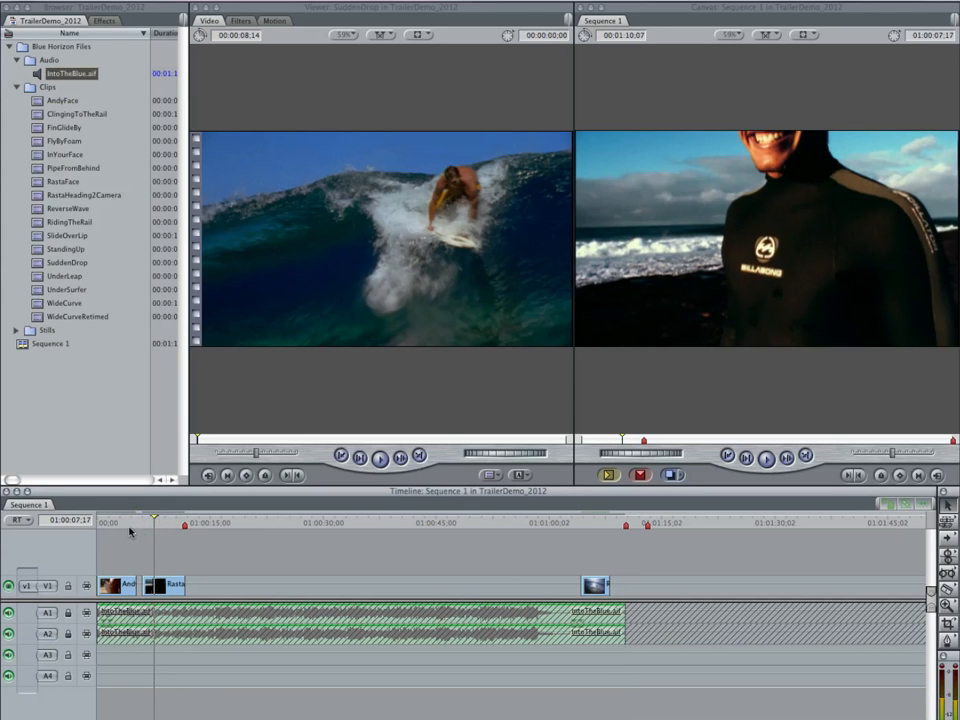
{"action": "left_click", "coordinate": [156, 520]}
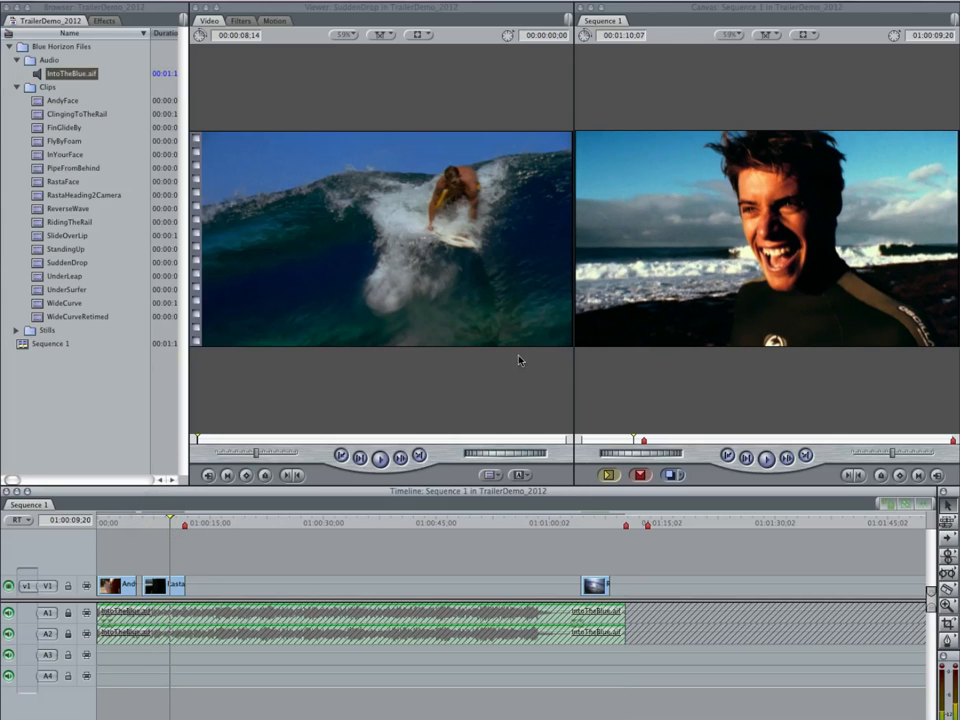
Turn on Anamorphic 16:9 in Sequence 1's settings and confirm
{"action": "right_click", "coordinate": [52, 344]}
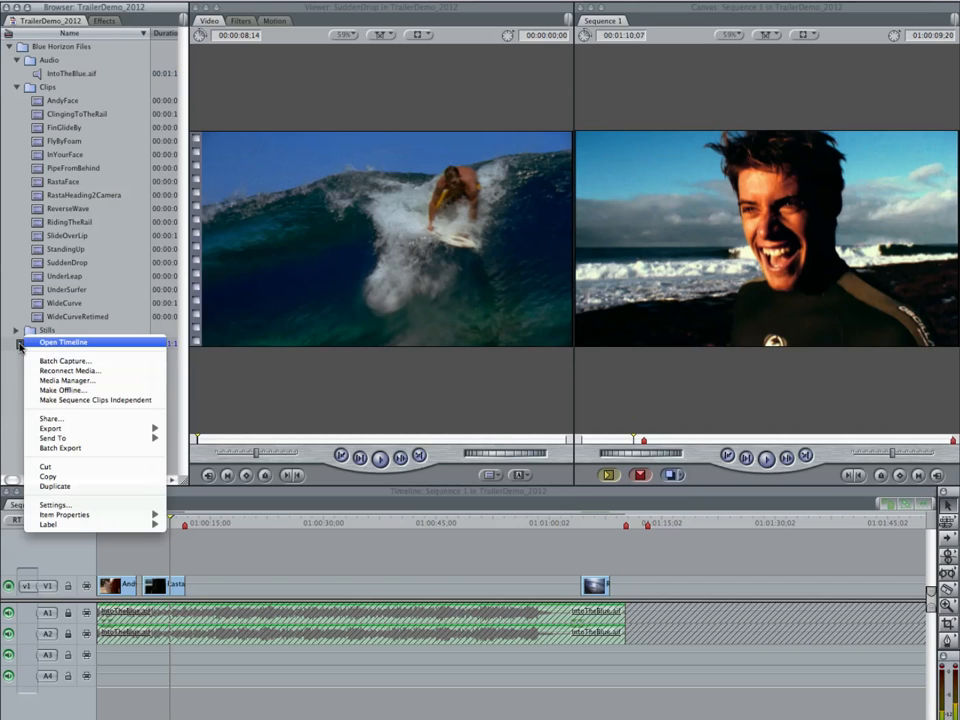
{"action": "left_click", "coordinate": [64, 342]}
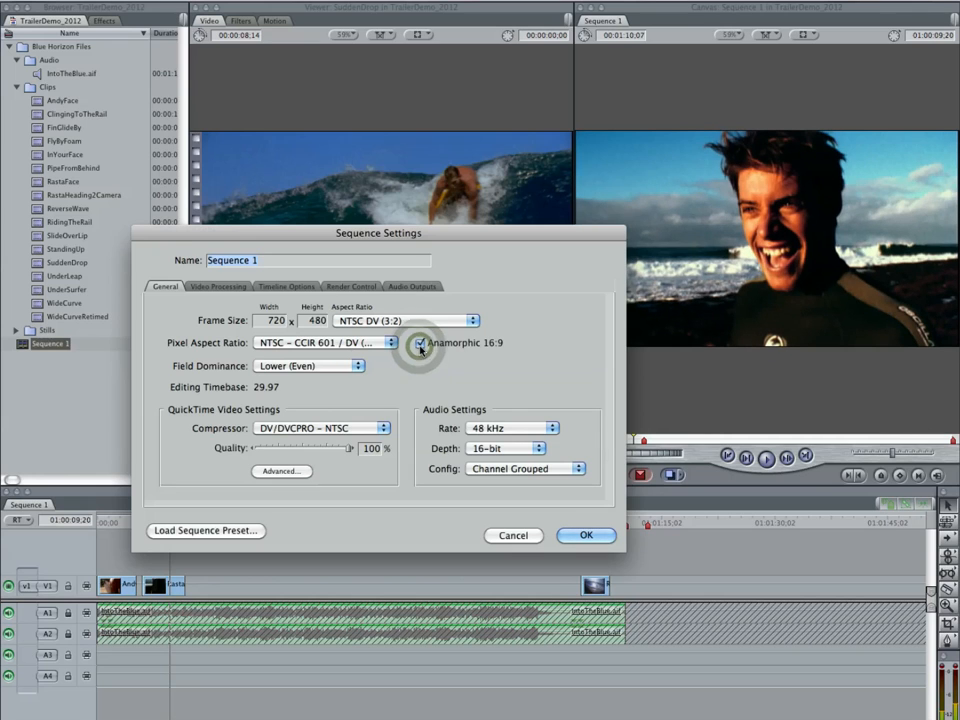
{"action": "left_click", "coordinate": [420, 344]}
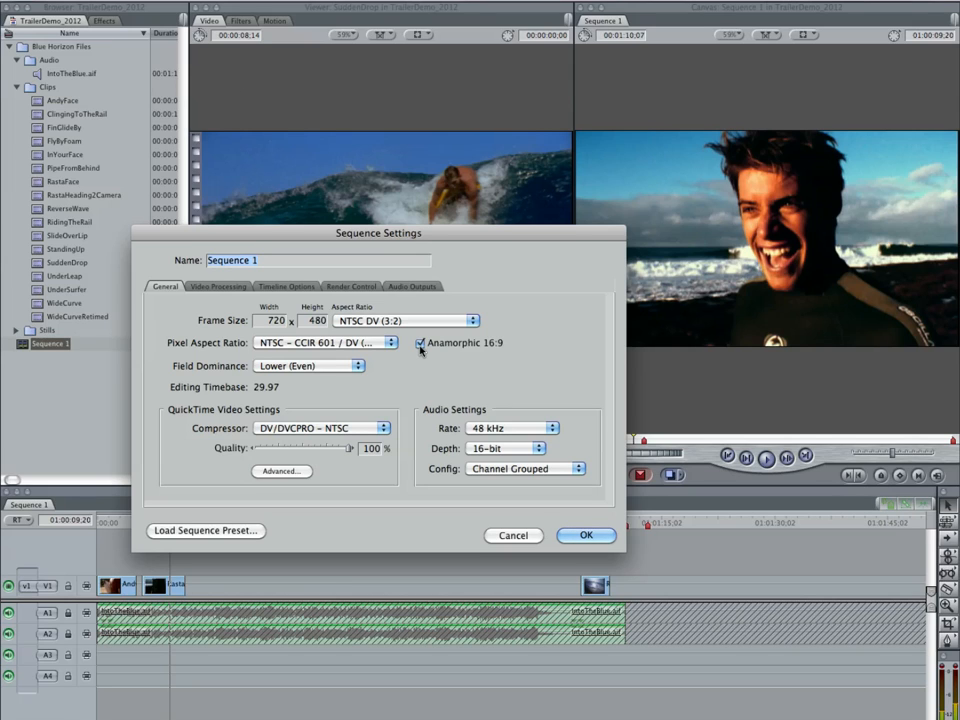
{"action": "mouse_move", "coordinate": [416, 362]}
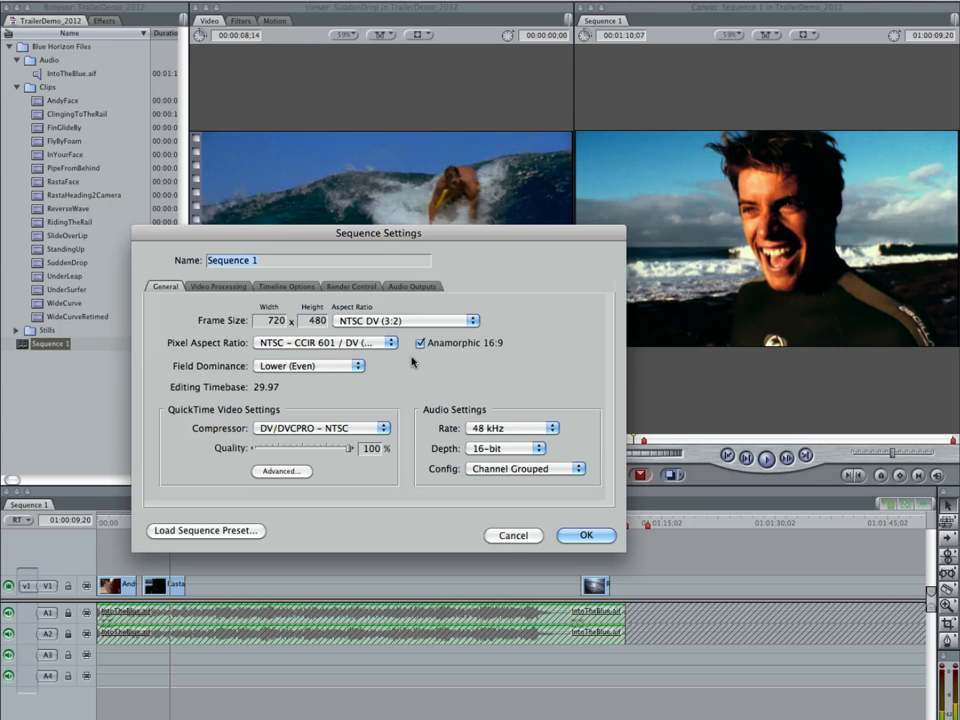
{"action": "mouse_move", "coordinate": [514, 364]}
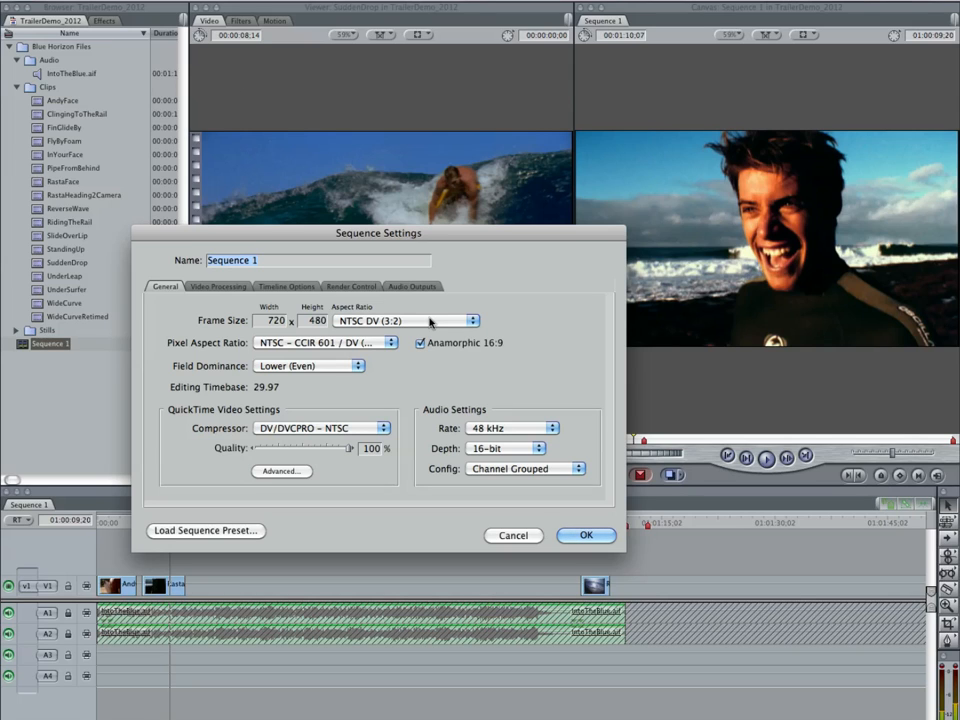
{"action": "mouse_move", "coordinate": [422, 322]}
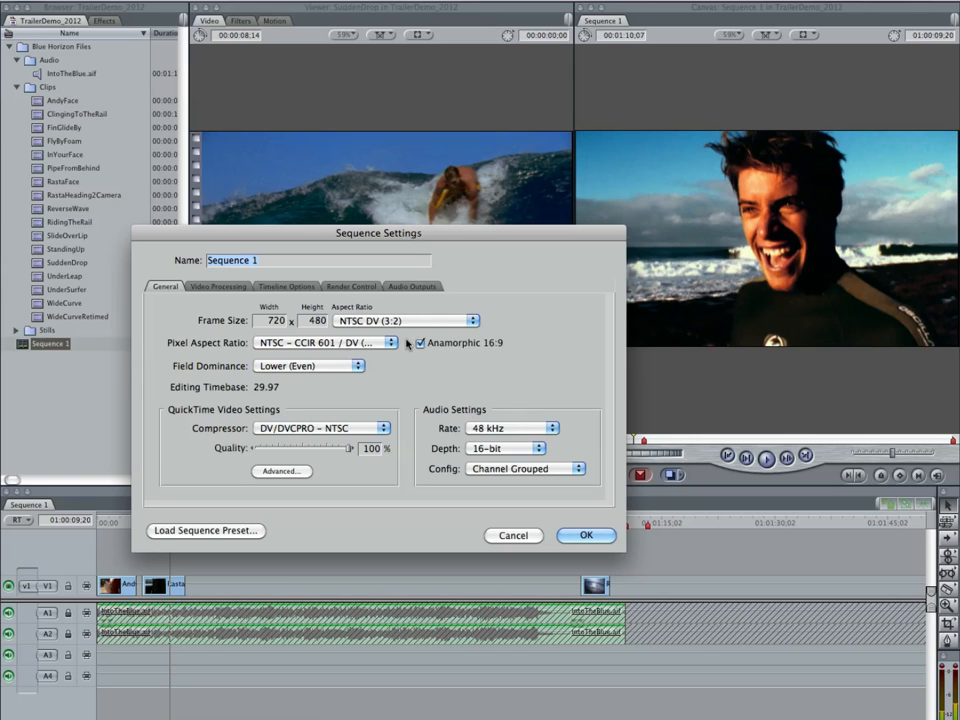
{"action": "left_click", "coordinate": [420, 344]}
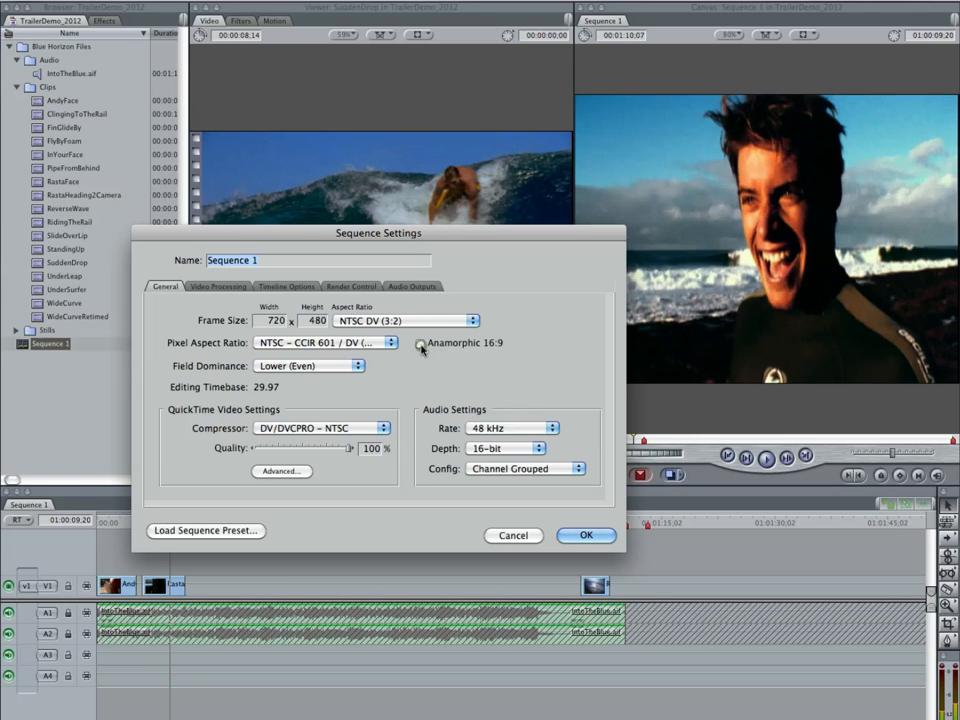
{"action": "left_click", "coordinate": [420, 344]}
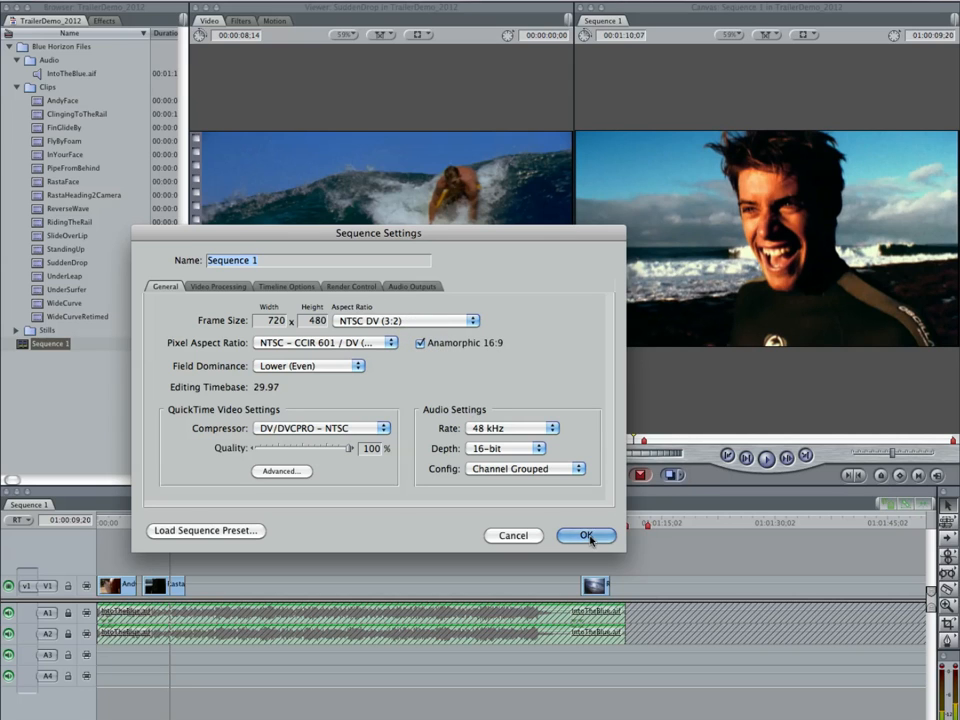
{"action": "left_click", "coordinate": [588, 536]}
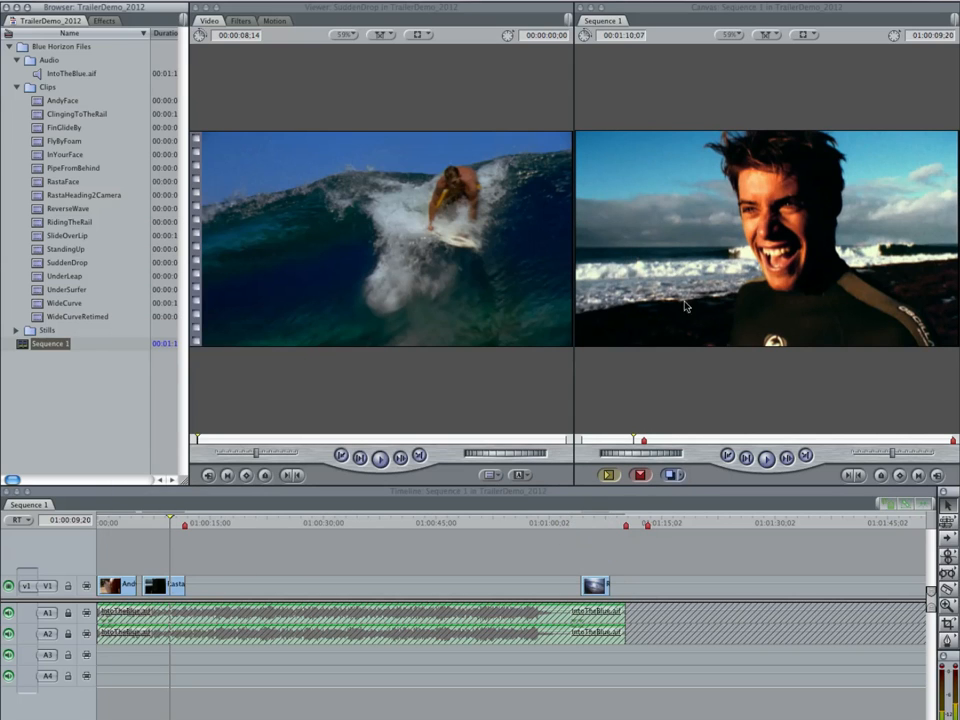
{"action": "mouse_move", "coordinate": [420, 470]}
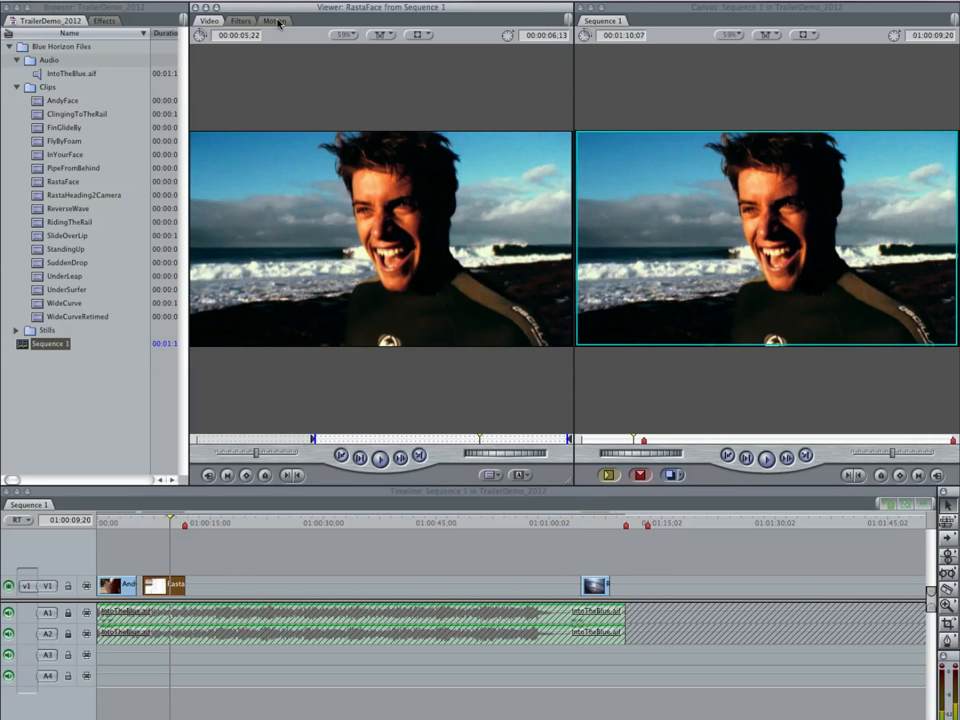
Show the laughing surfer clip's Motion parameters with the Distort section expanded
{"action": "left_click", "coordinate": [276, 20]}
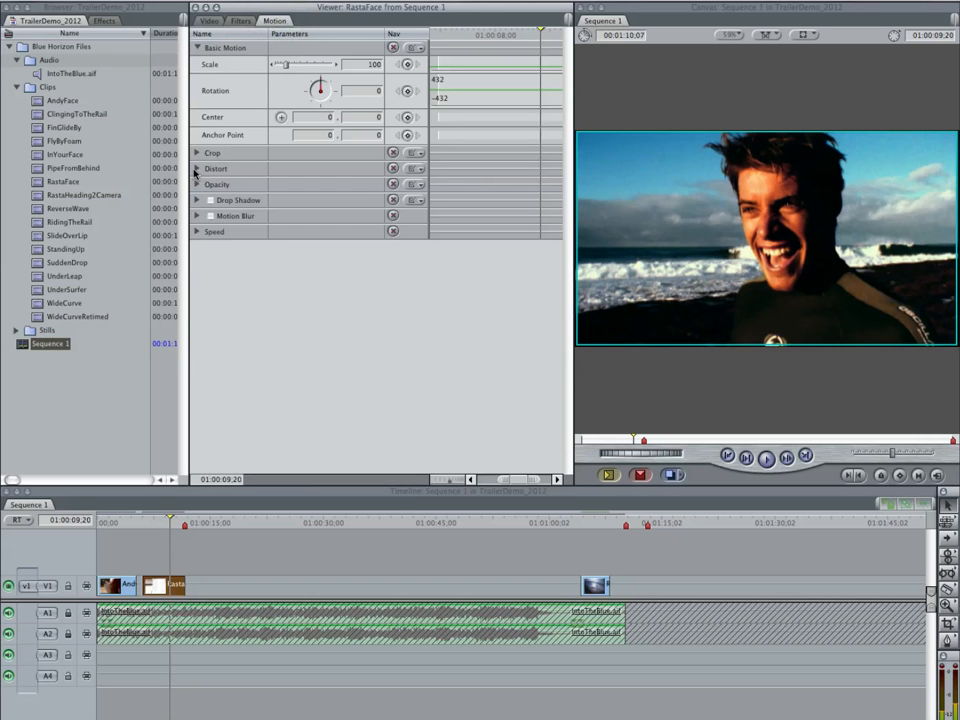
{"action": "left_click", "coordinate": [196, 168]}
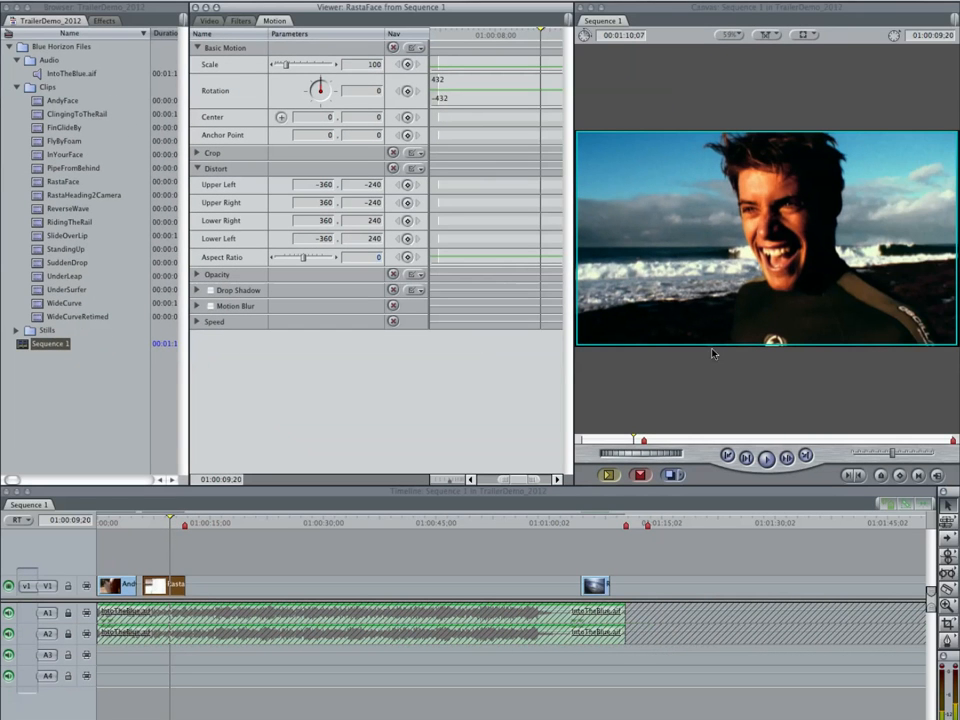
{"action": "mouse_move", "coordinate": [728, 260]}
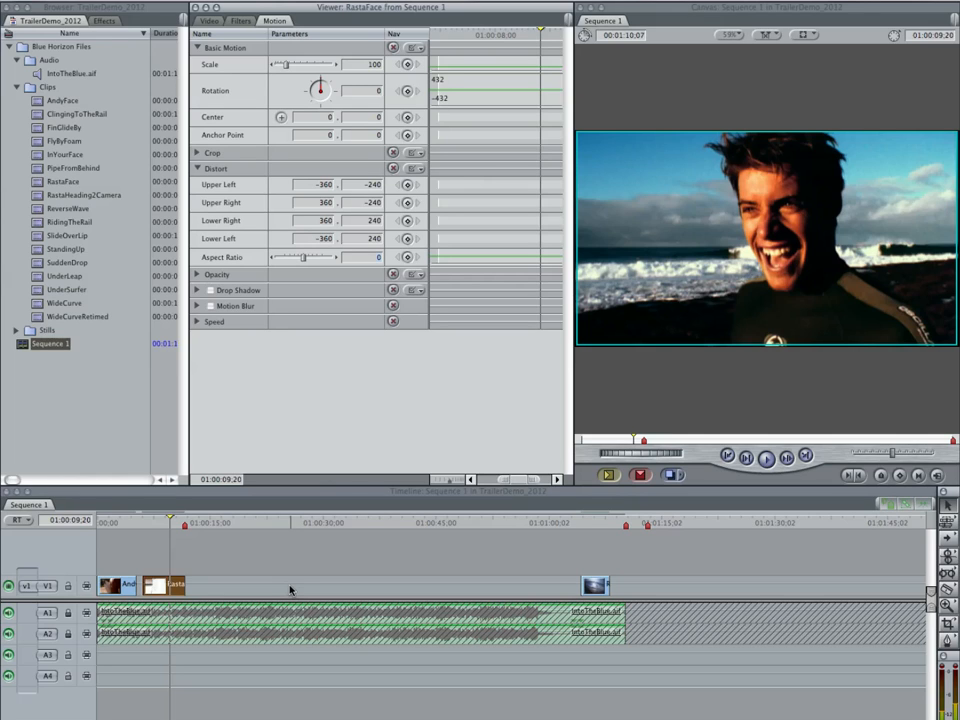
{"action": "mouse_move", "coordinate": [244, 62]}
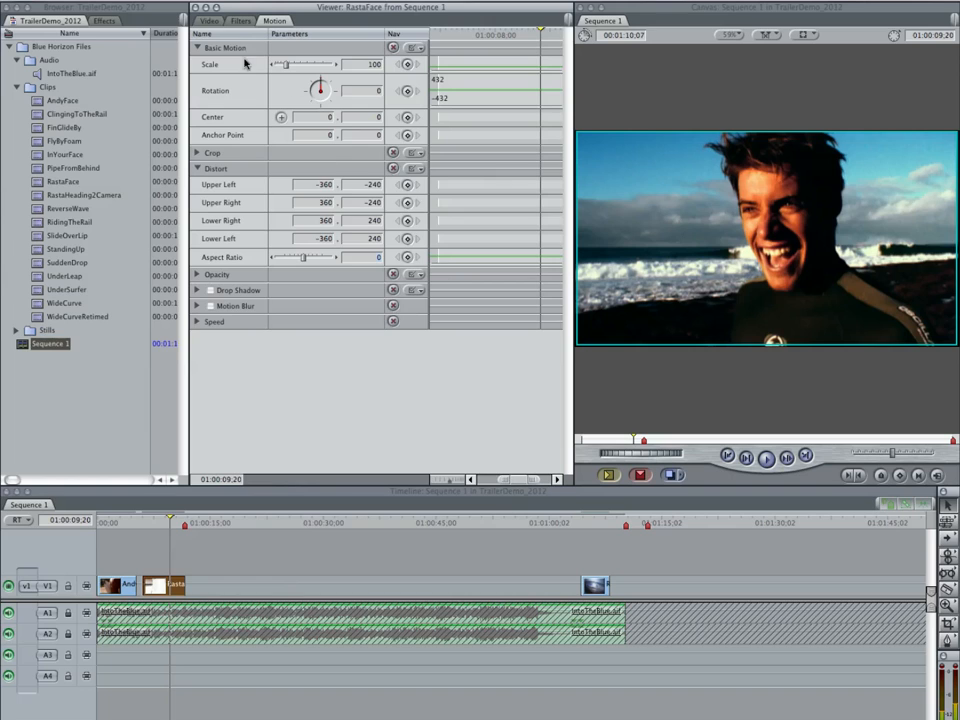
Switch the Viewer back to the Video view of the laughing surfer clip
{"action": "left_click", "coordinate": [208, 20]}
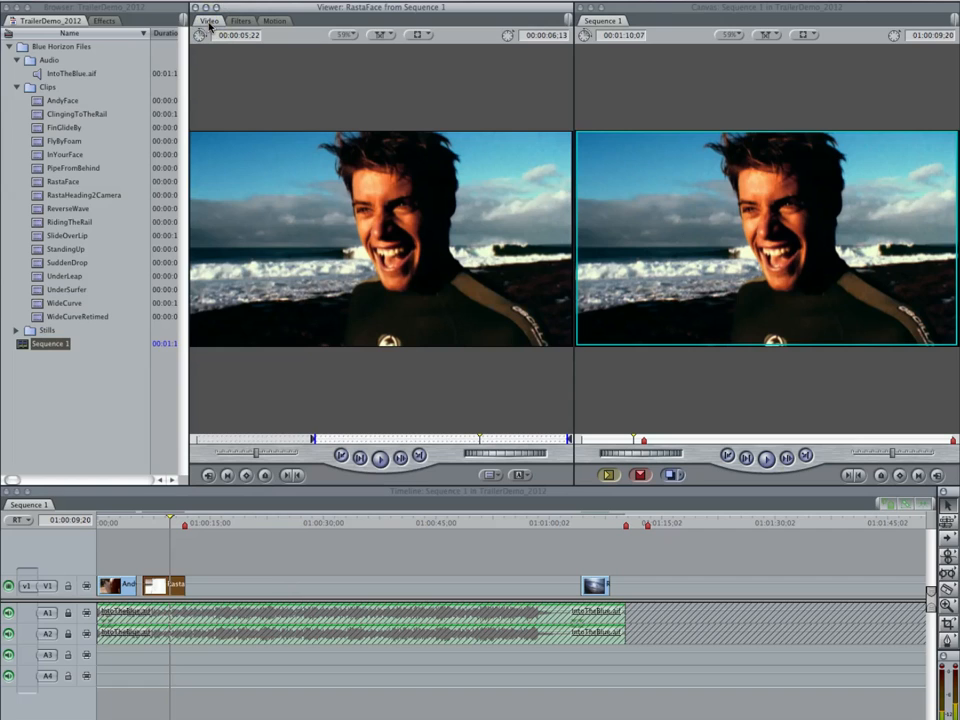
{"action": "mouse_move", "coordinate": [358, 326]}
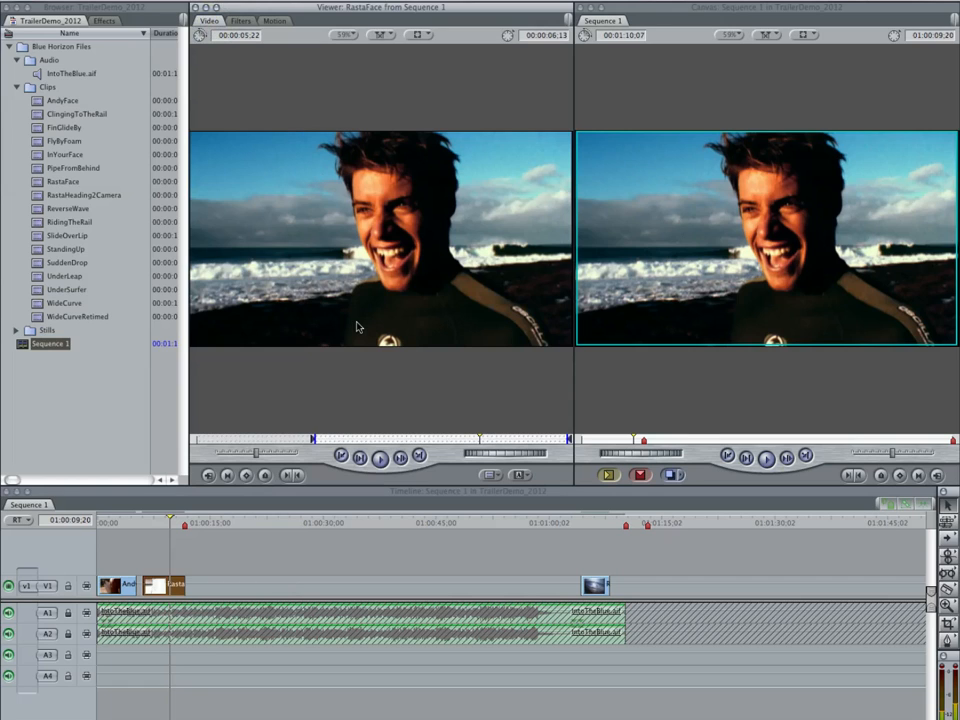
{"action": "mouse_move", "coordinate": [360, 300]}
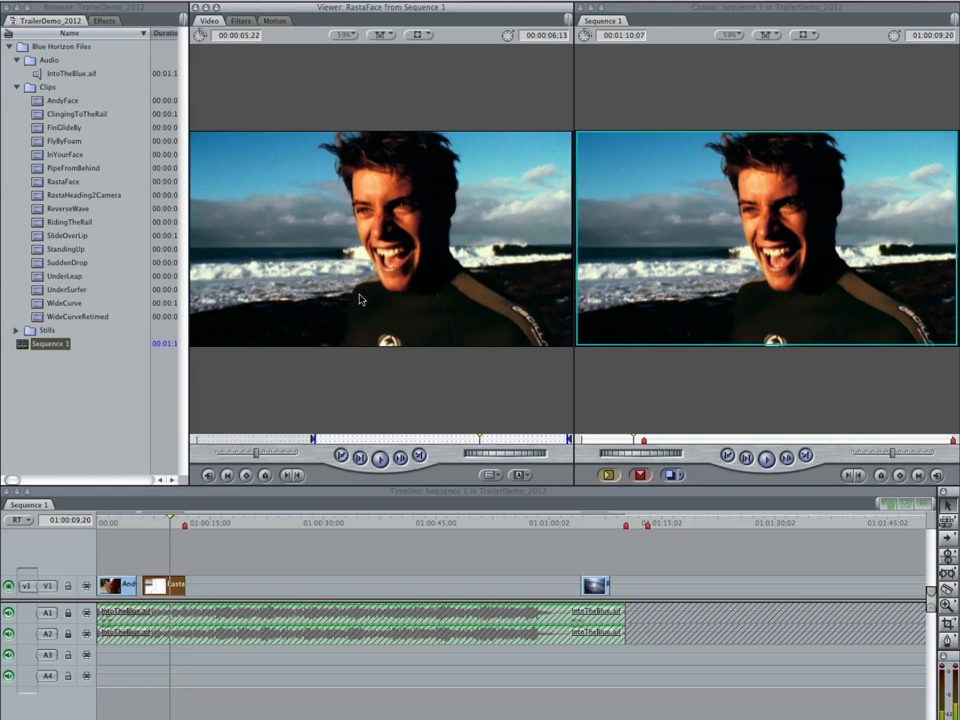